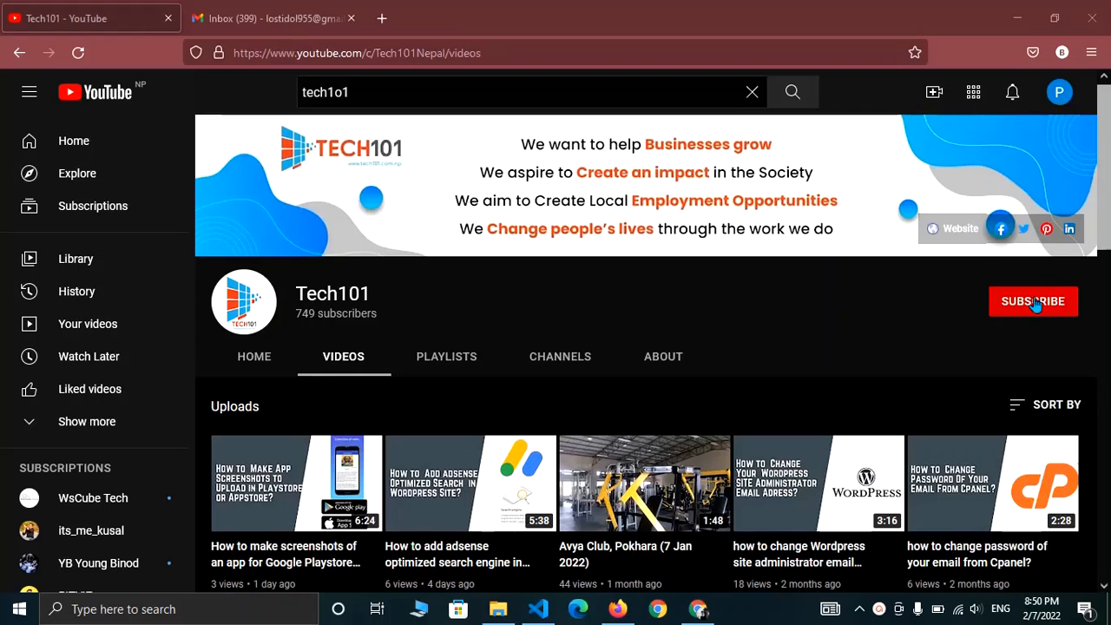
Subscribe to the Tech101 YouTube channel and start a new browser tab
{"action": "left_click", "coordinate": [1033, 301]}
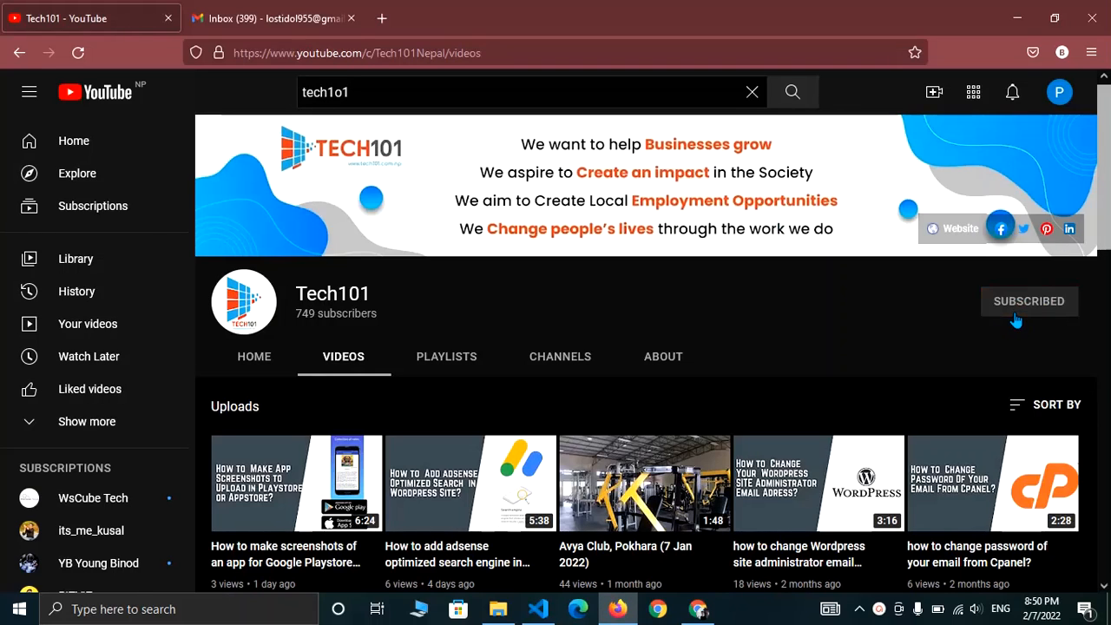
{"action": "left_click", "coordinate": [1029, 302]}
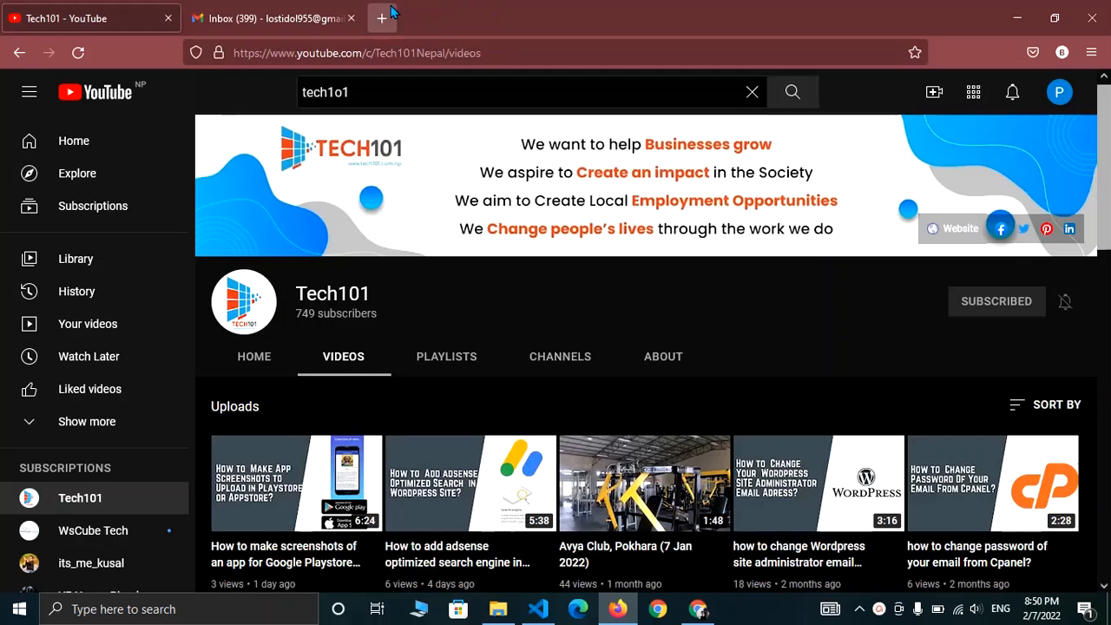
{"action": "left_click", "coordinate": [381, 18]}
{"action": "type", "text": "https://github.com"}
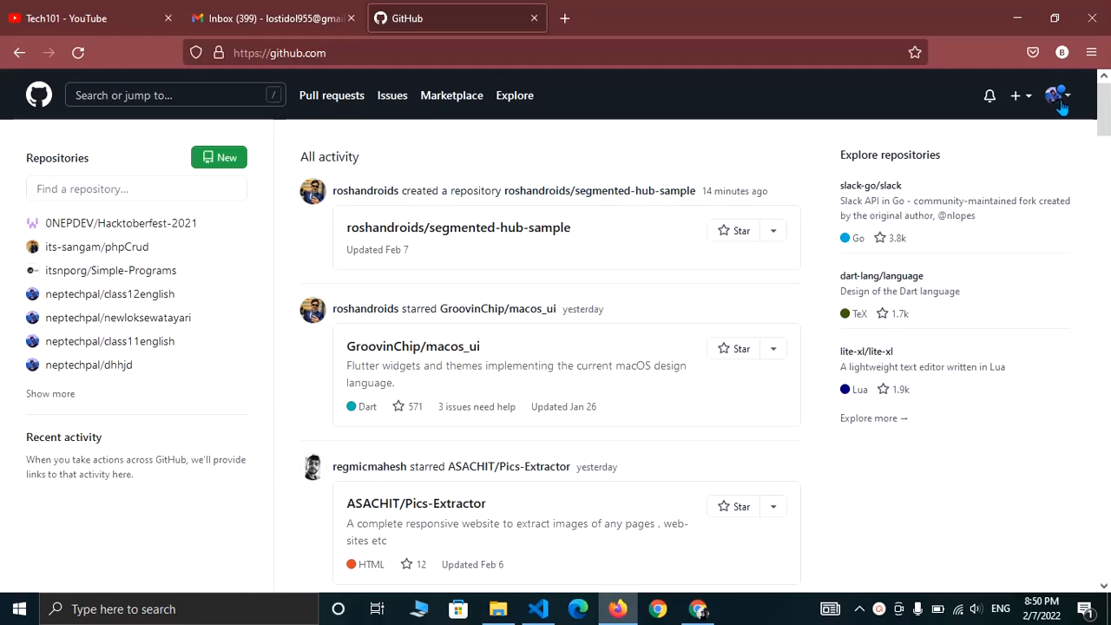
Choose Your repositories from the GitHub profile avatar menu
{"action": "left_click", "coordinate": [1055, 95]}
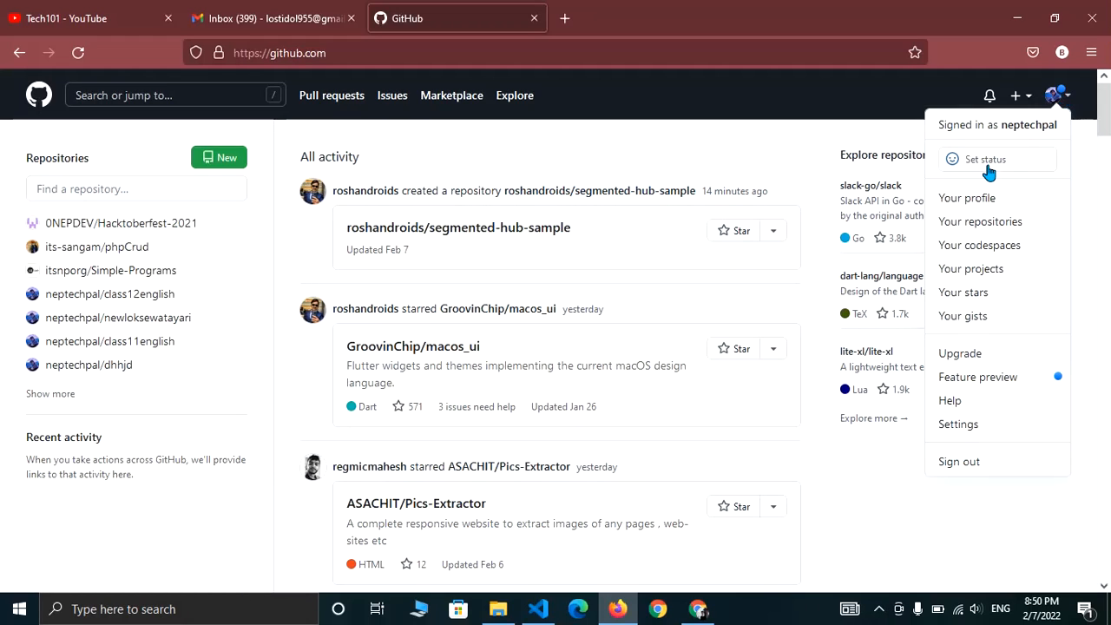
{"action": "mouse_move", "coordinate": [980, 221]}
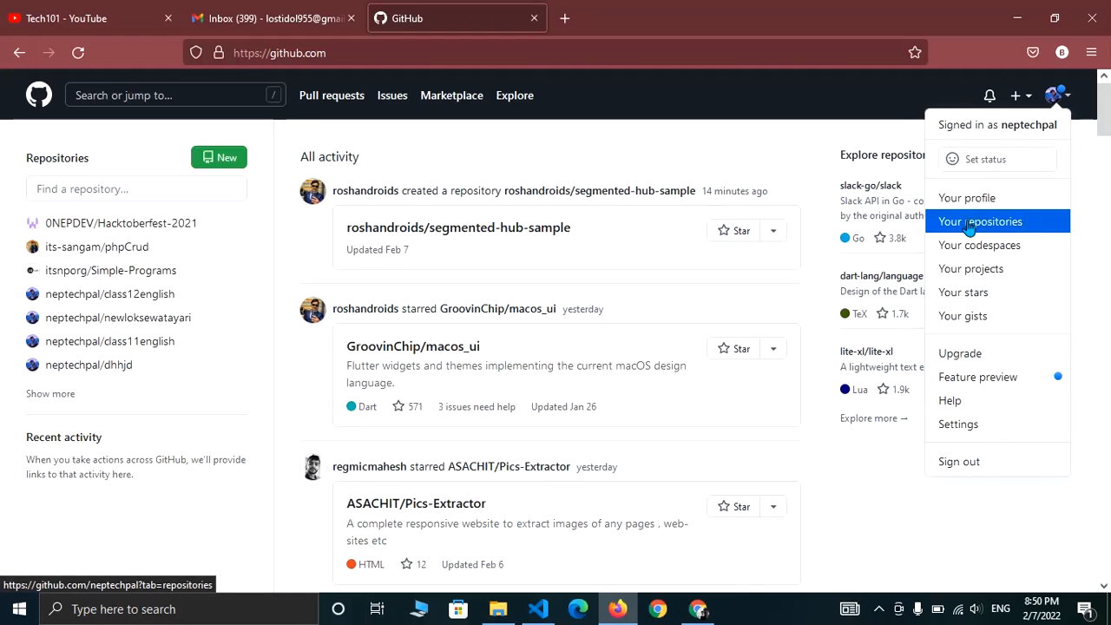
{"action": "left_click", "coordinate": [981, 222]}
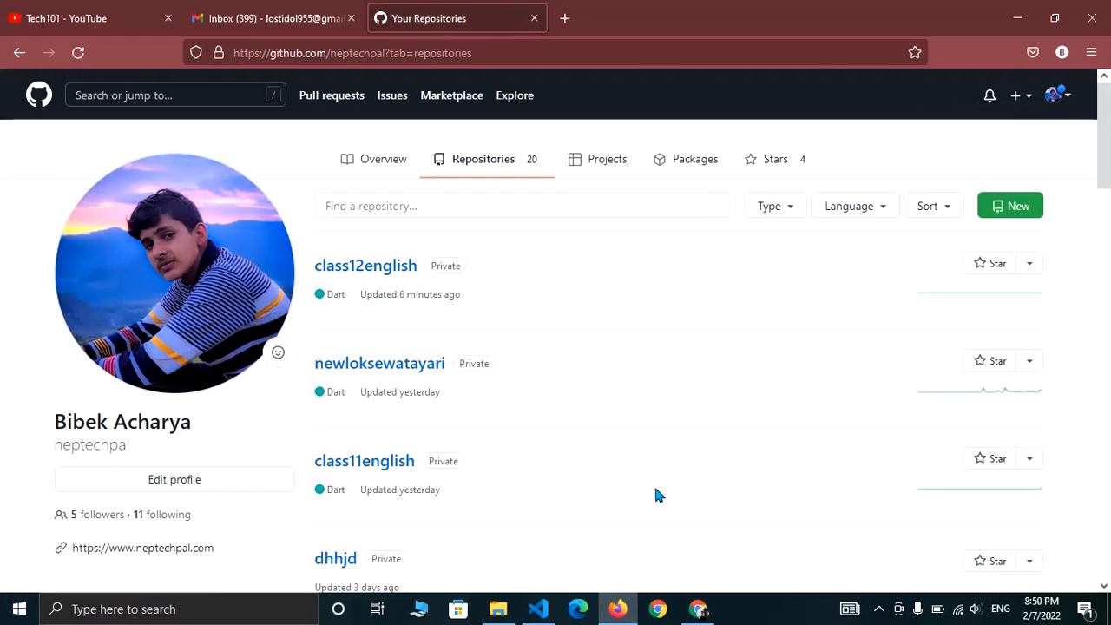
{"action": "mouse_move", "coordinate": [634, 337]}
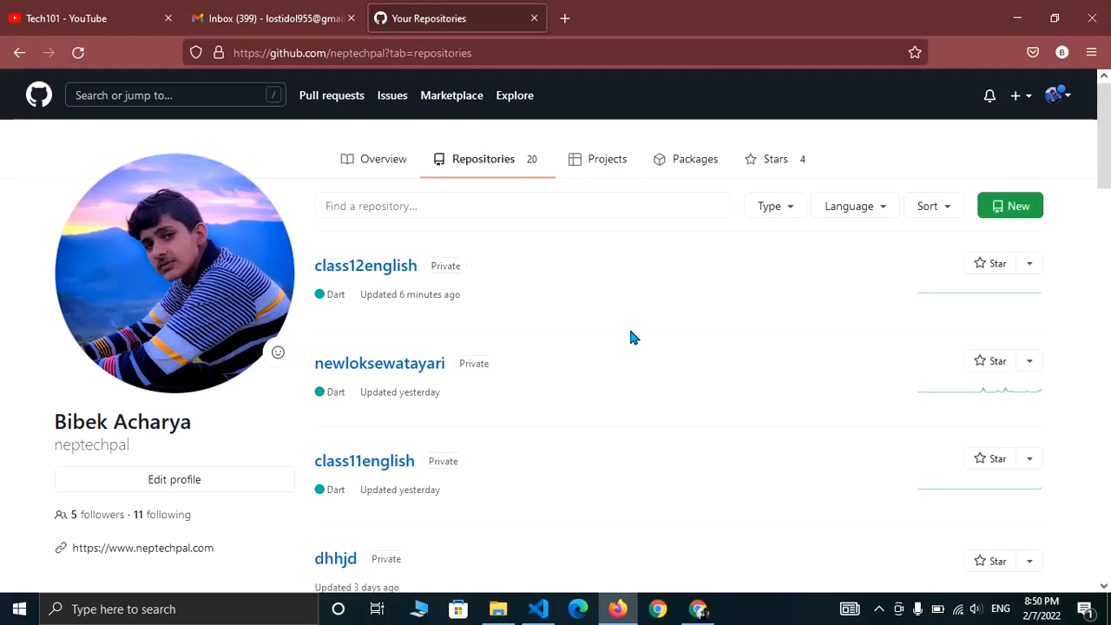
Scroll the repositories list and open the private class12english repository
{"action": "scroll", "scroll_direction": "down", "scroll_amount": 3}
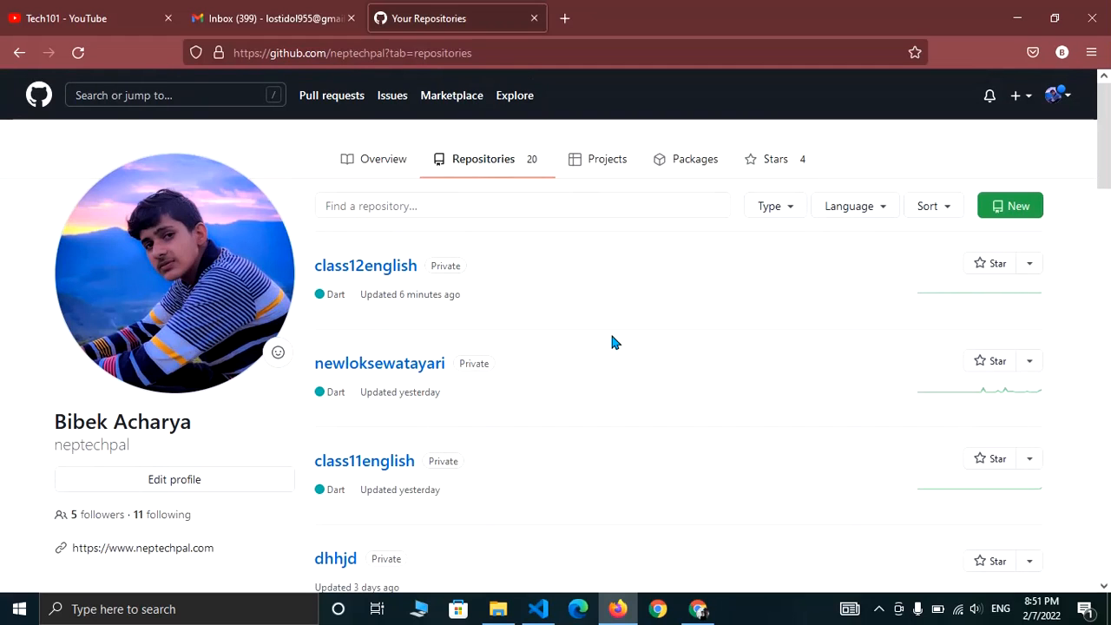
{"action": "scroll", "scroll_direction": "down", "scroll_amount": 3}
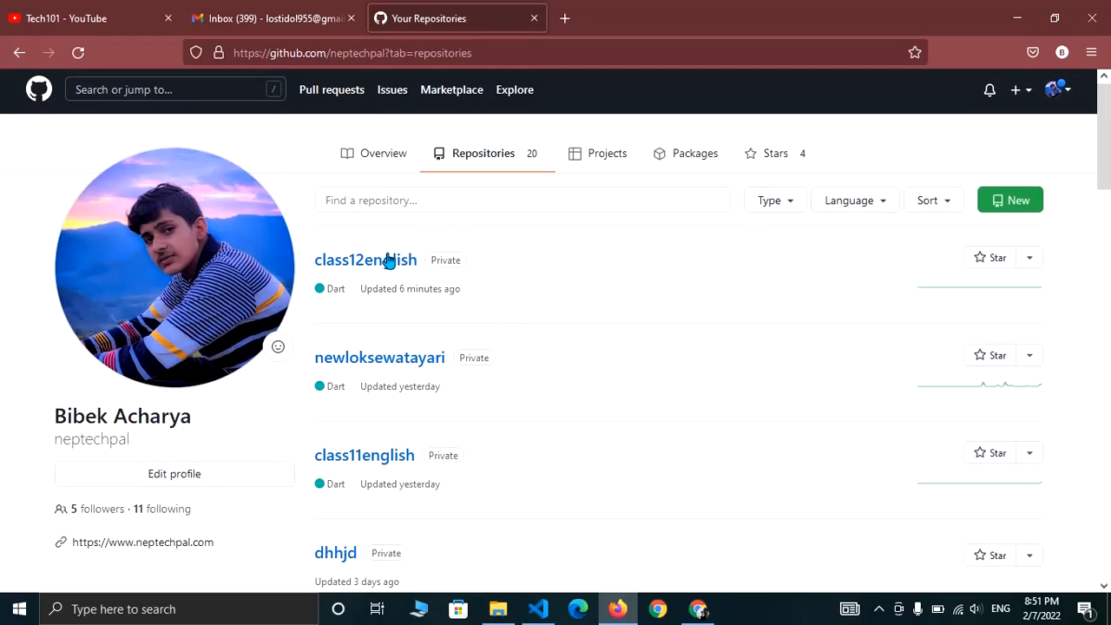
{"action": "mouse_move", "coordinate": [365, 260]}
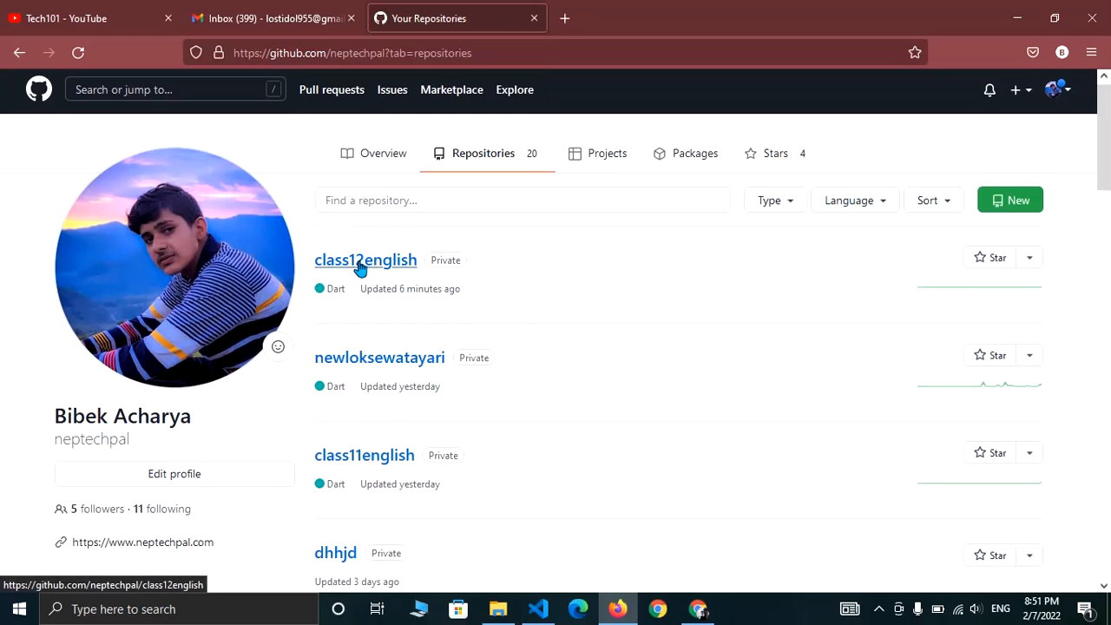
{"action": "left_click", "coordinate": [365, 259]}
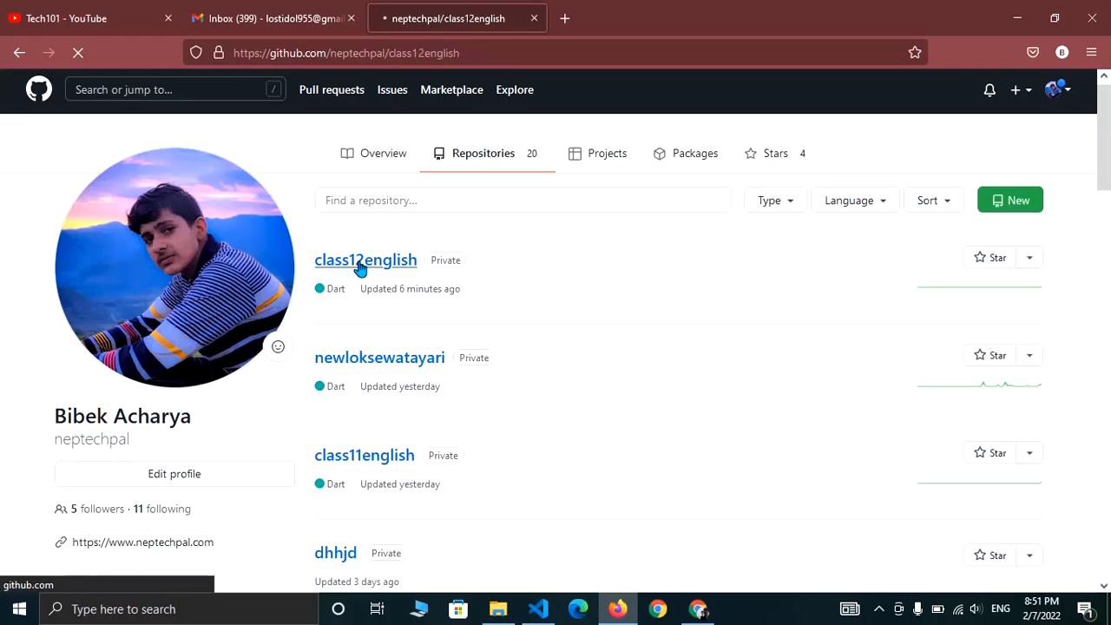
Open class12english Settings and its Collaborators page under Access
{"action": "left_click", "coordinate": [365, 259]}
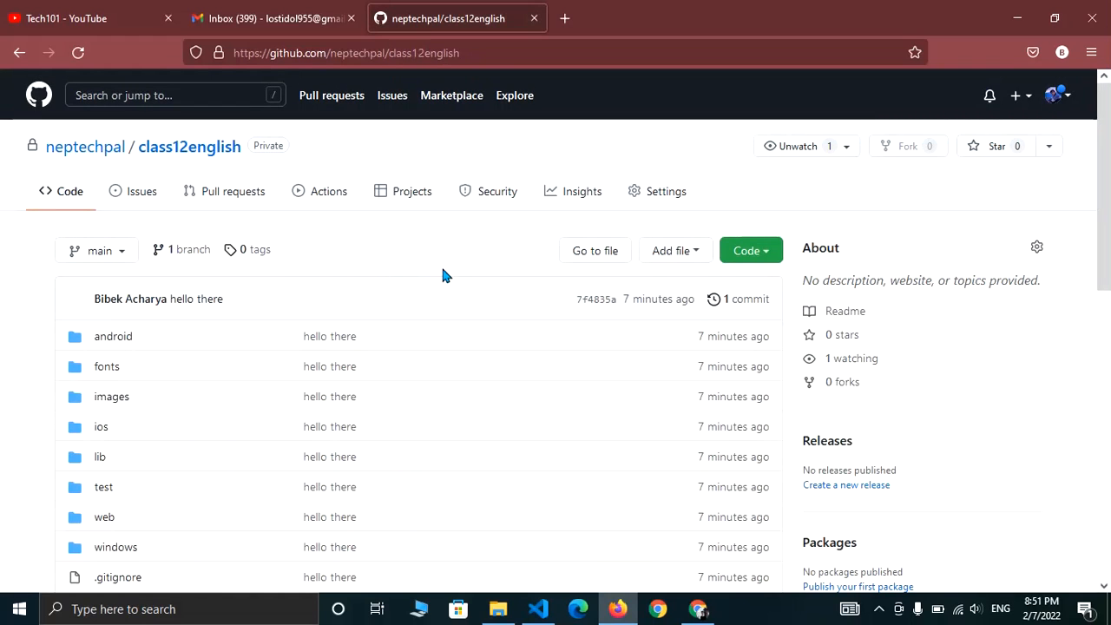
{"action": "mouse_move", "coordinate": [451, 269]}
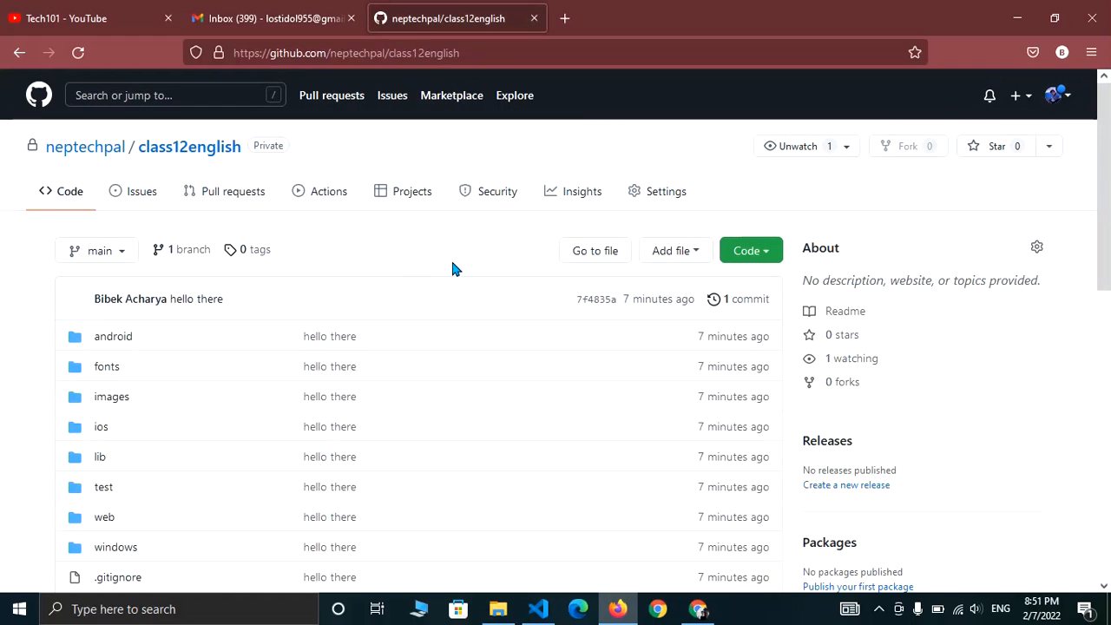
{"action": "mouse_move", "coordinate": [647, 204]}
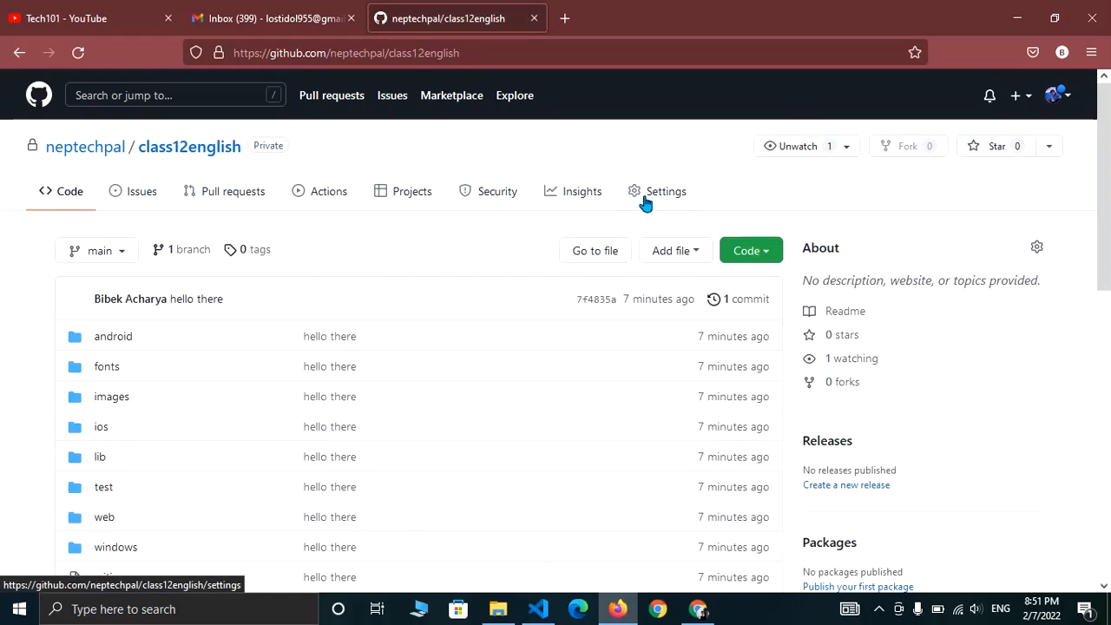
{"action": "left_click", "coordinate": [666, 191]}
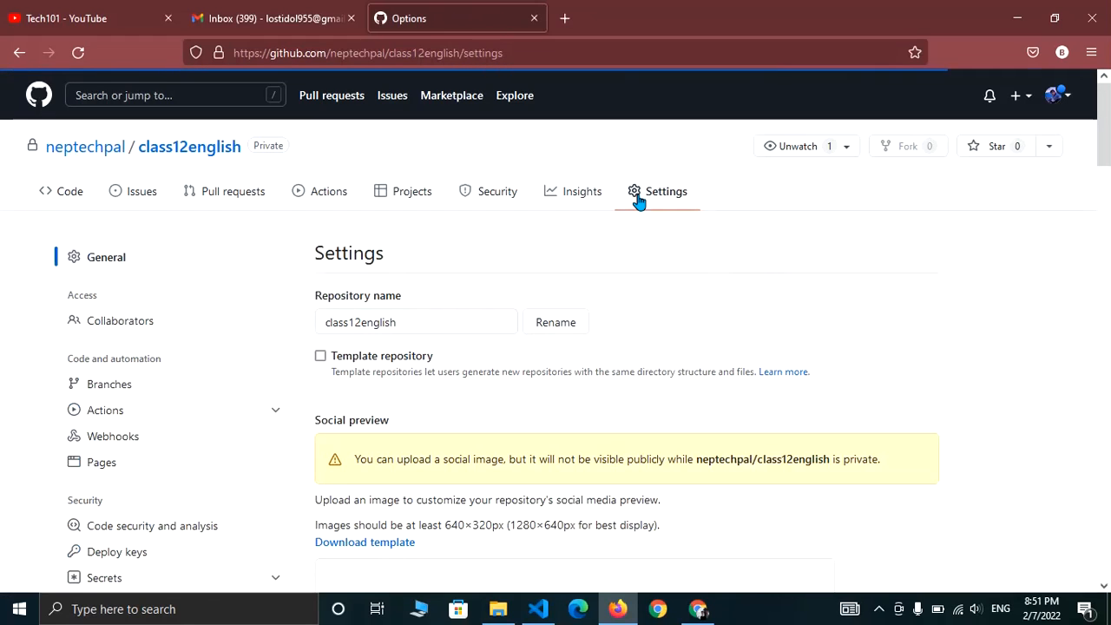
{"action": "mouse_move", "coordinate": [119, 321]}
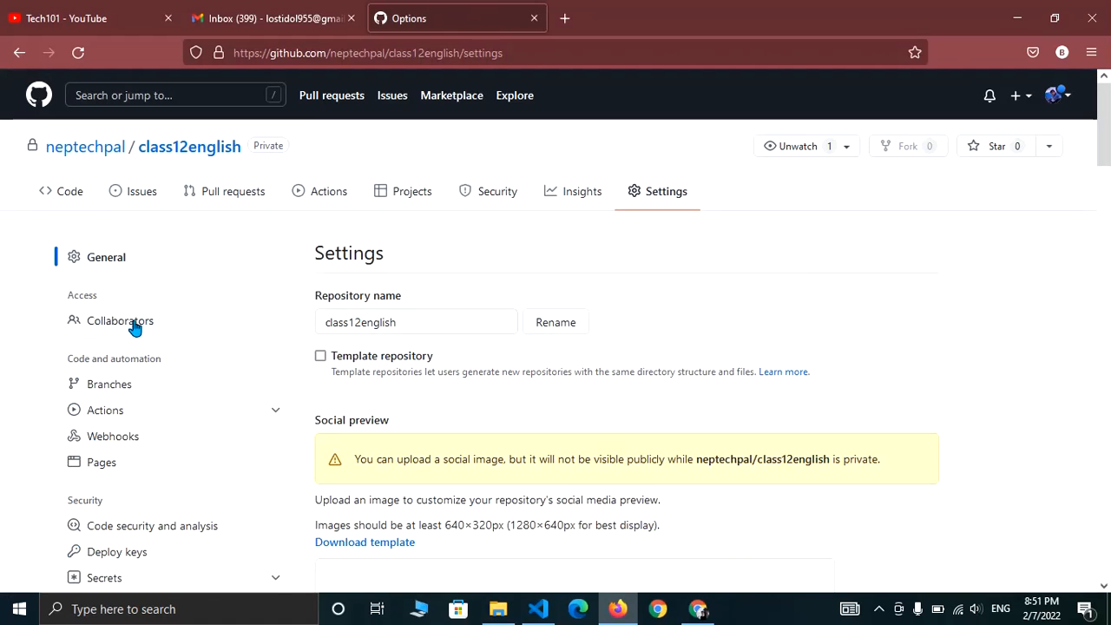
{"action": "mouse_move", "coordinate": [120, 321]}
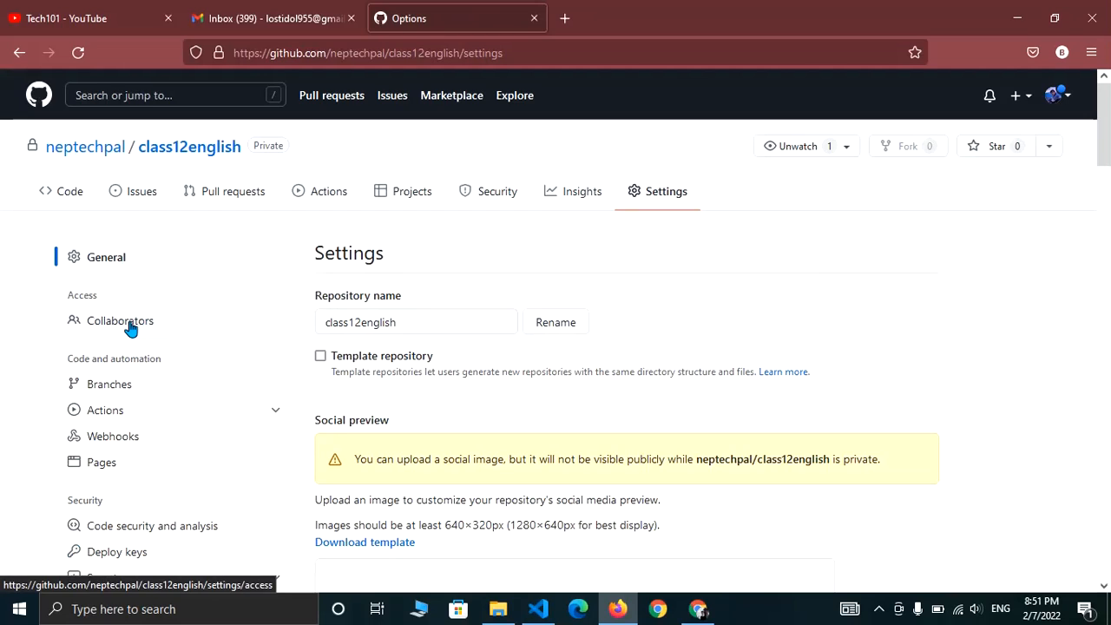
{"action": "left_click", "coordinate": [121, 321]}
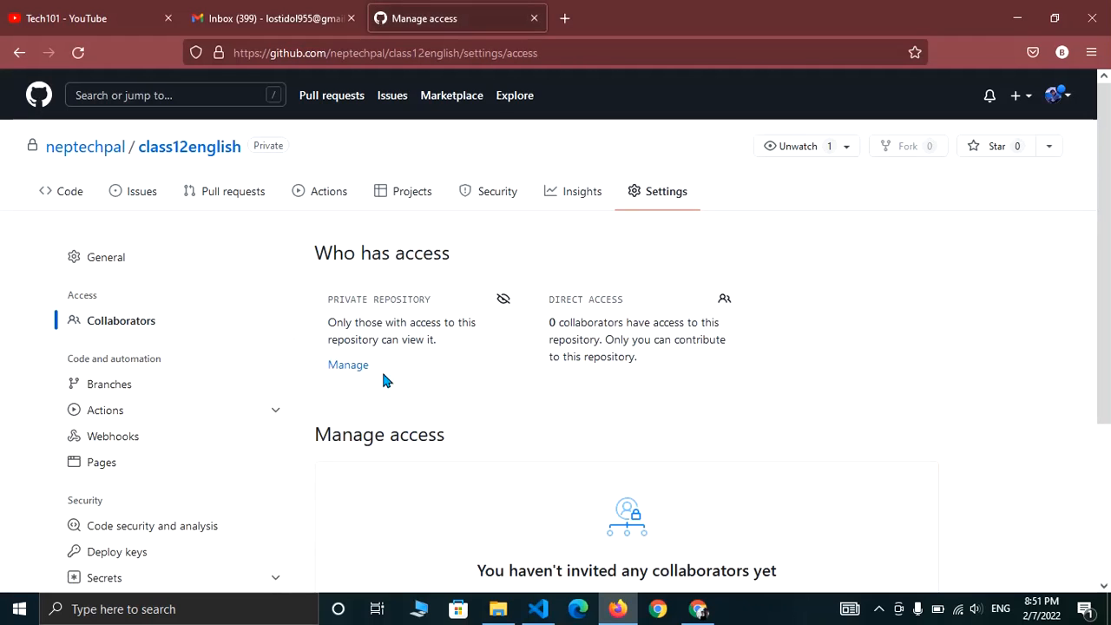
{"action": "mouse_move", "coordinate": [493, 435]}
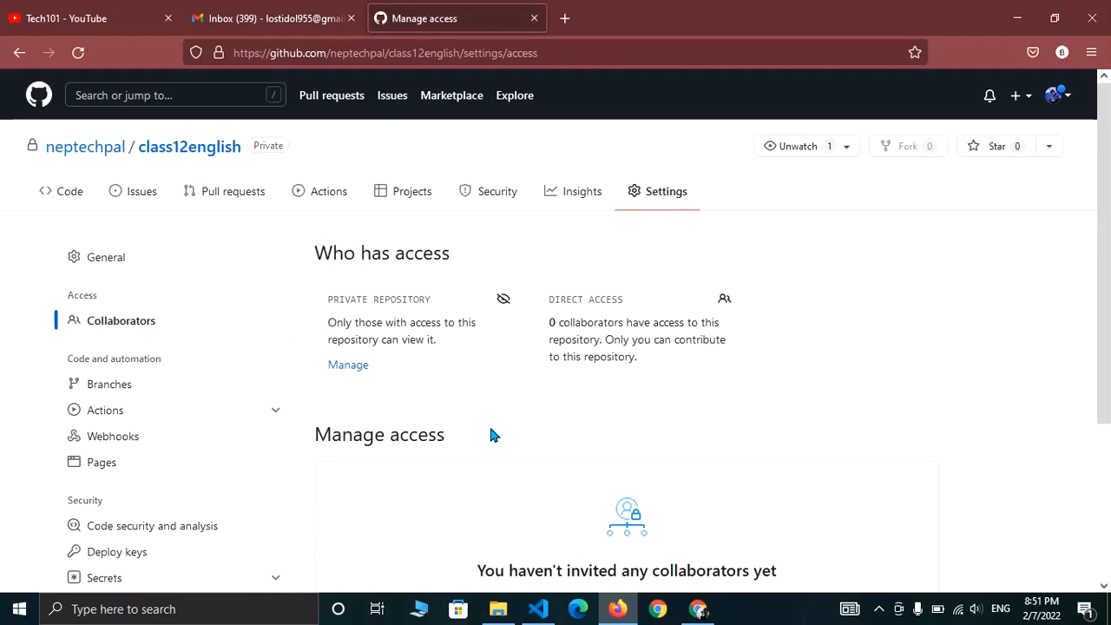
Scroll the Manage access page and open the Add people dialog
{"action": "scroll", "scroll_direction": "down", "scroll_amount": 3}
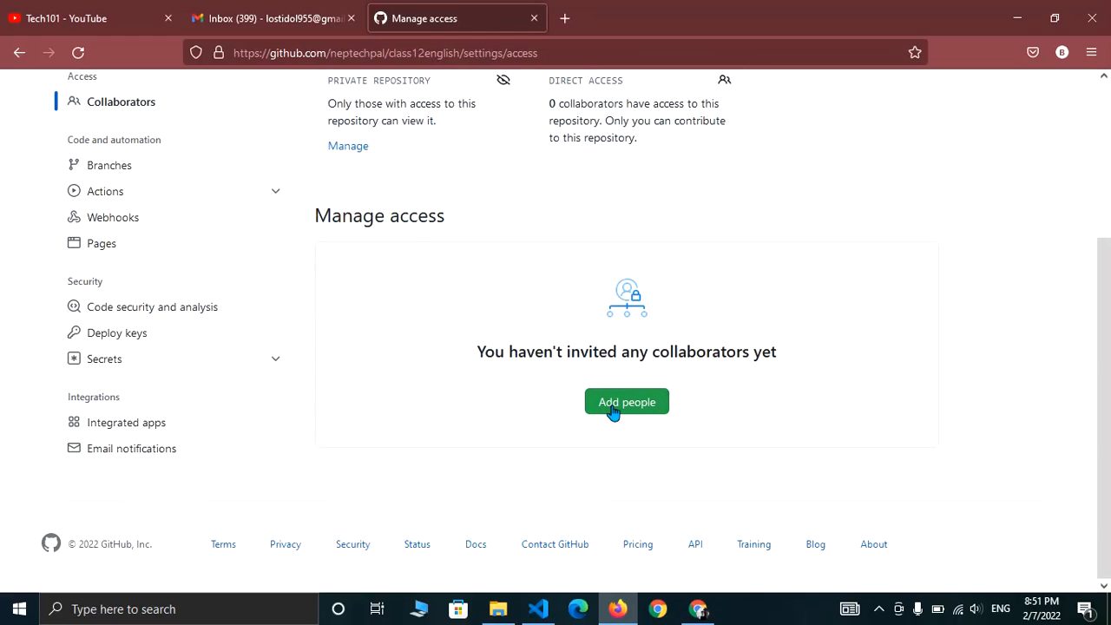
{"action": "left_click", "coordinate": [627, 401]}
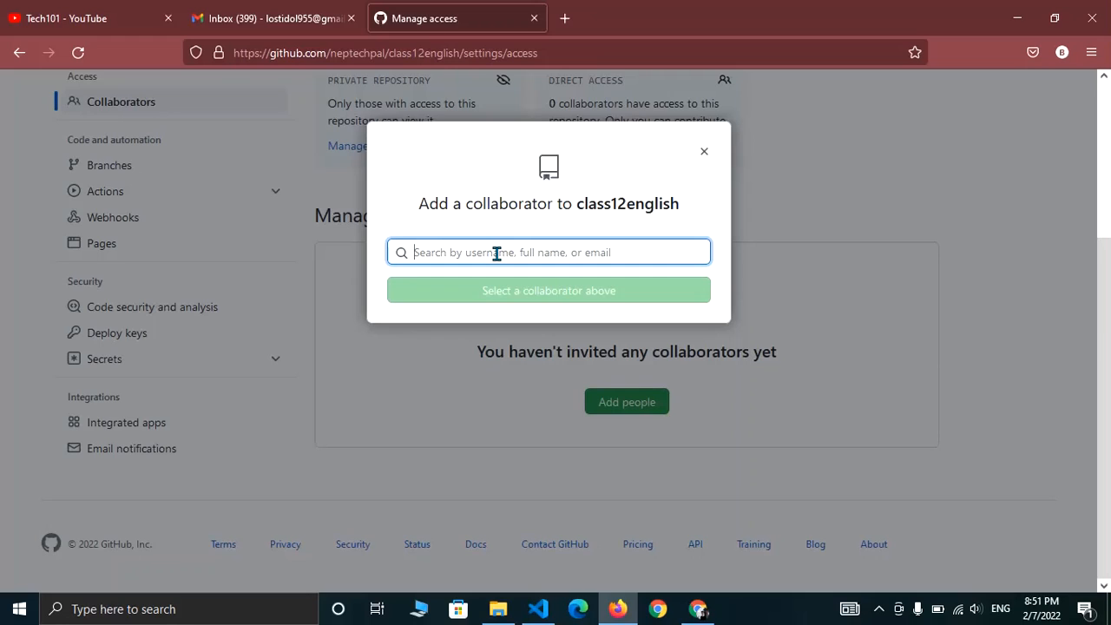
{"action": "type", "text": "i"}
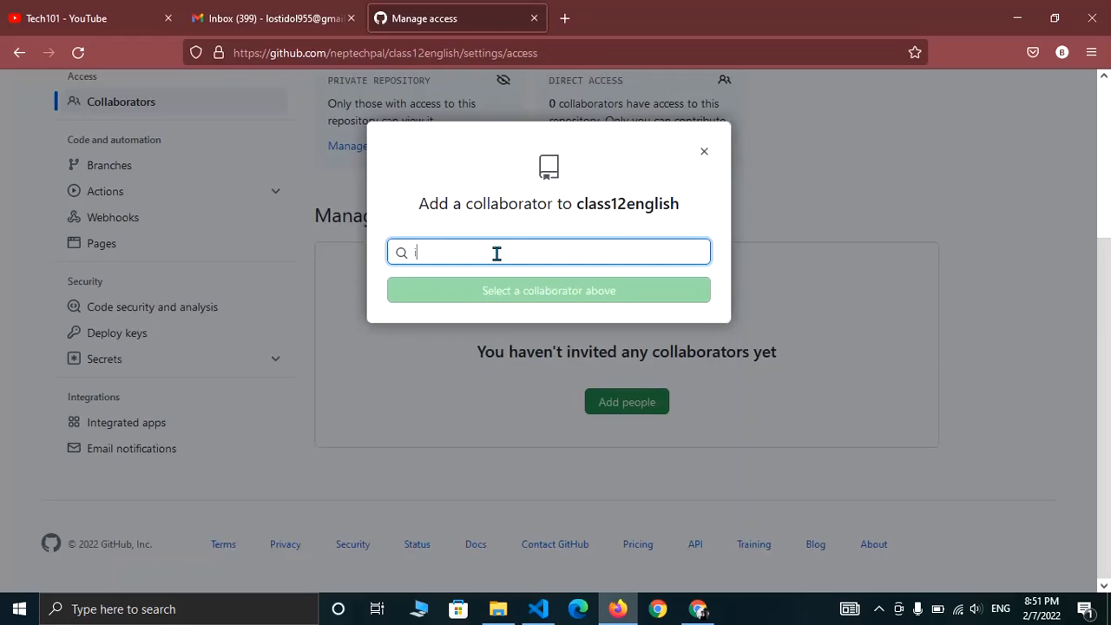
{"action": "type", "text": "its"}
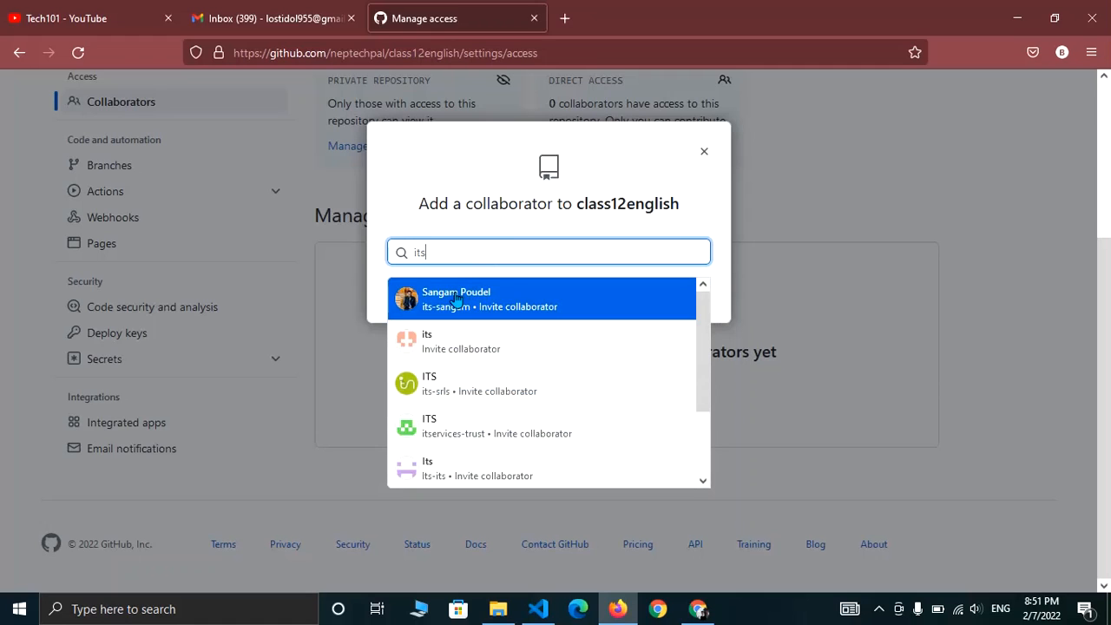
{"action": "left_click", "coordinate": [456, 297]}
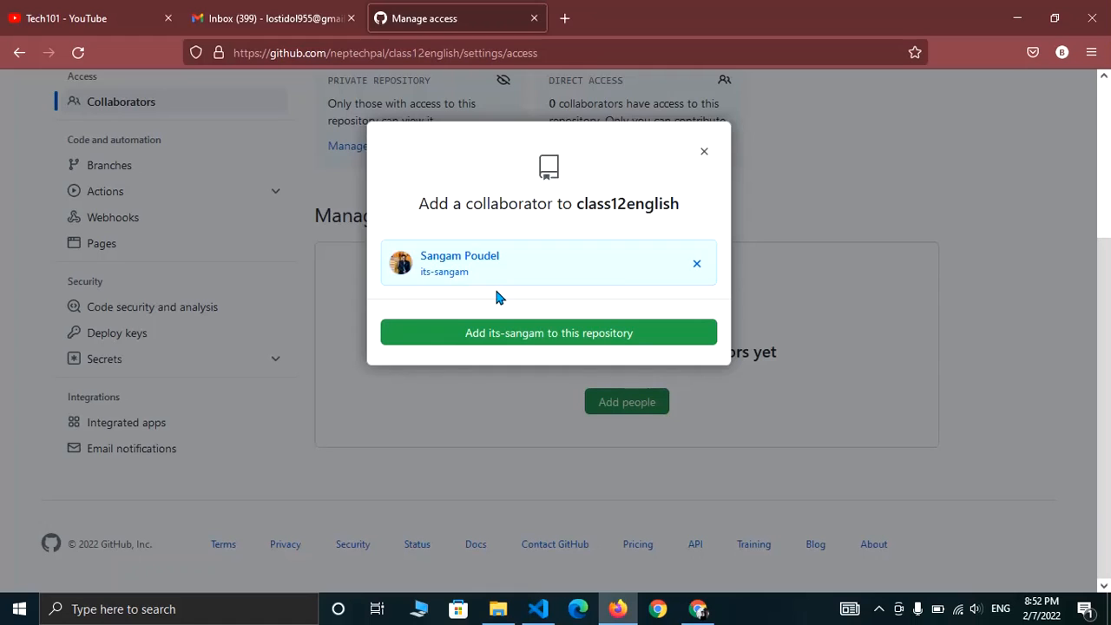
{"action": "mouse_move", "coordinate": [536, 312]}
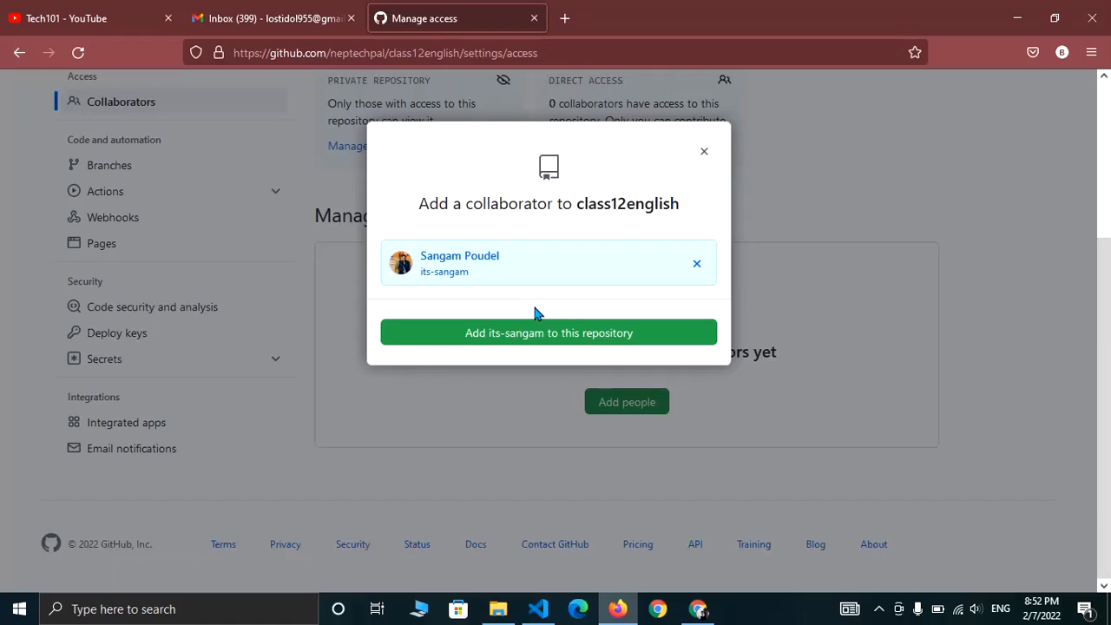
{"action": "mouse_move", "coordinate": [517, 240]}
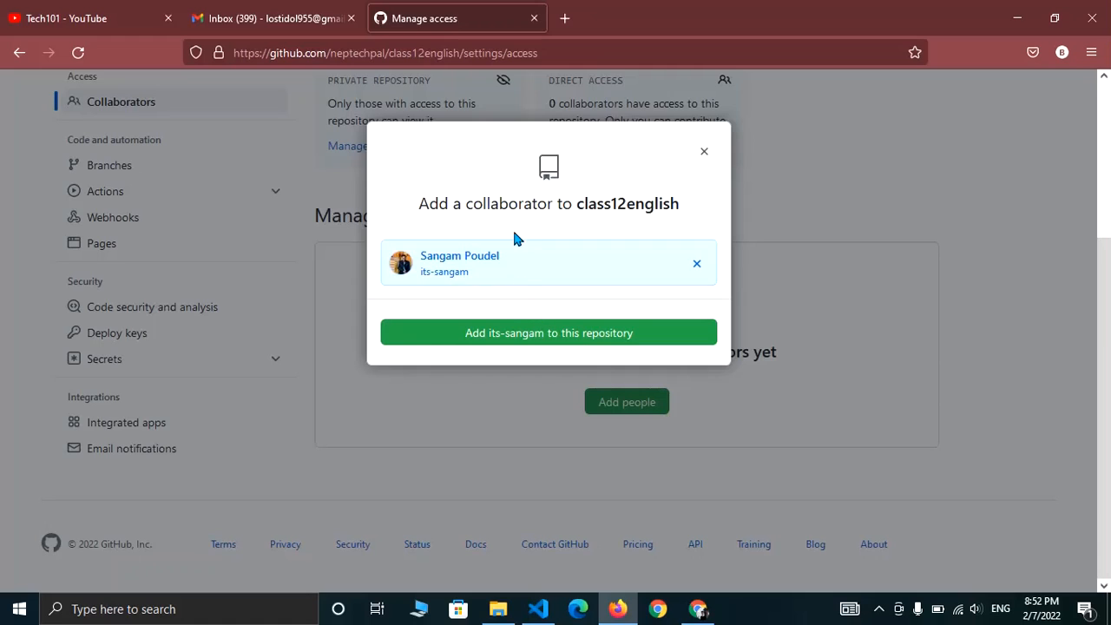
{"action": "mouse_move", "coordinate": [502, 329]}
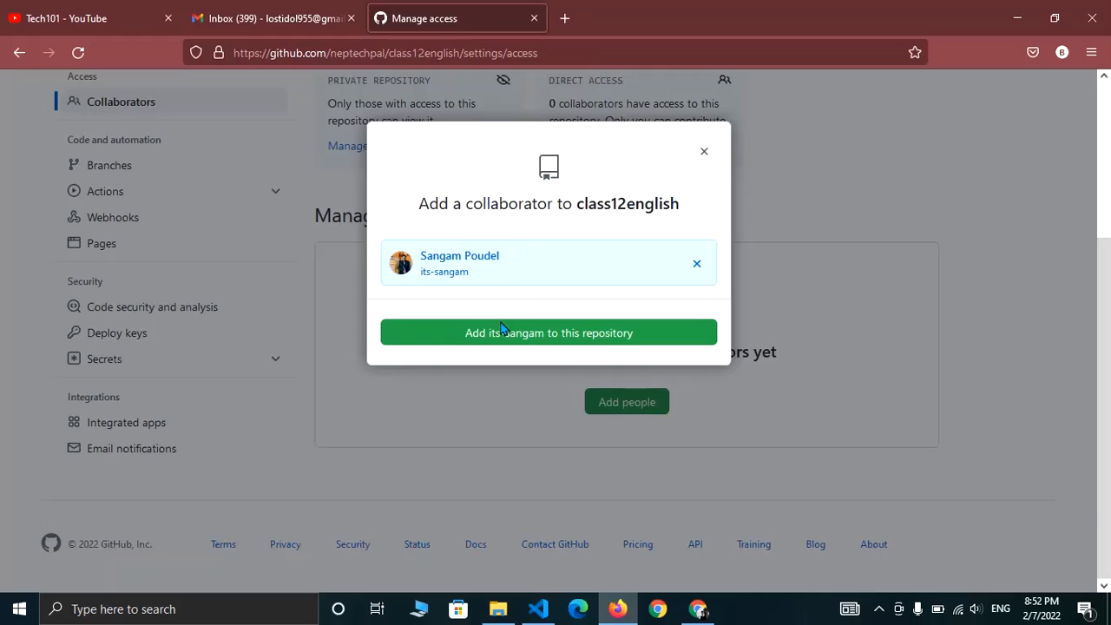
{"action": "mouse_move", "coordinate": [508, 339]}
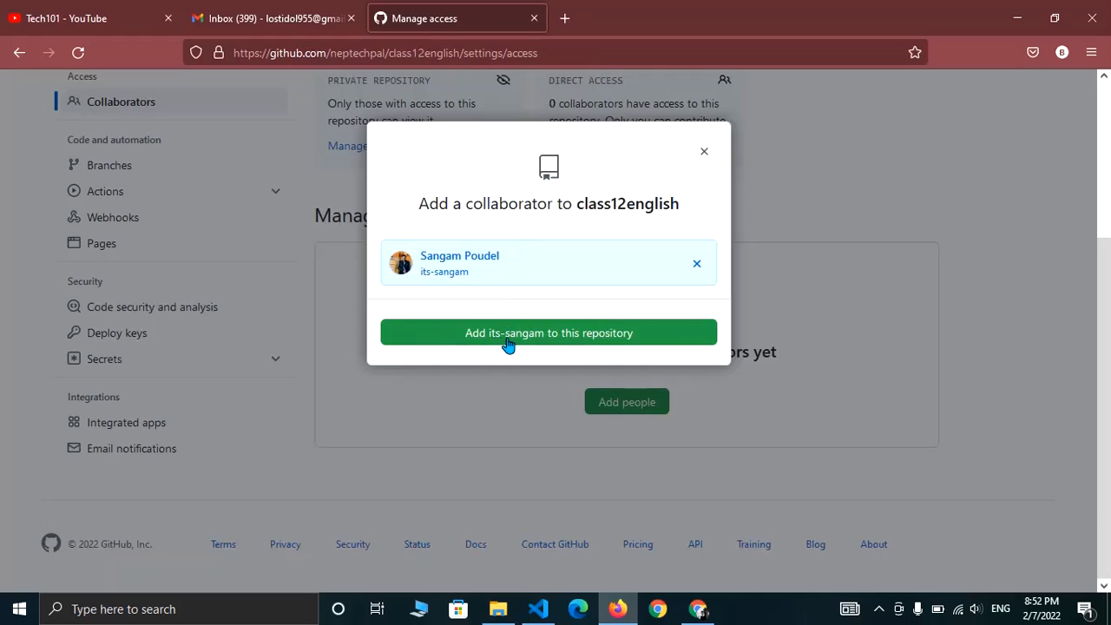
{"action": "left_click", "coordinate": [548, 333]}
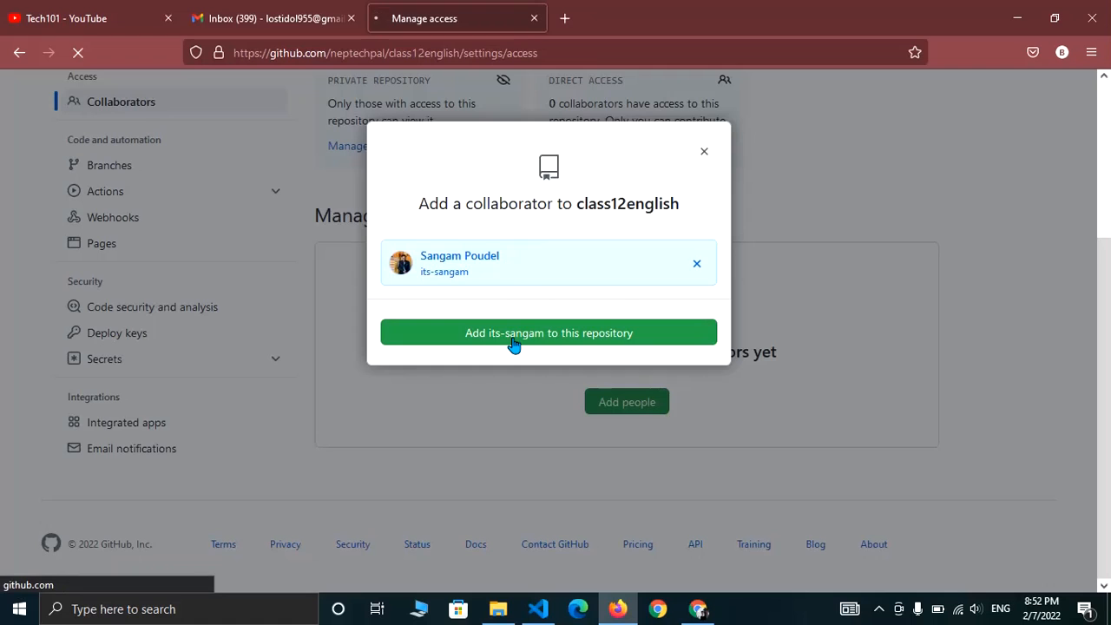
{"action": "left_click", "coordinate": [548, 333]}
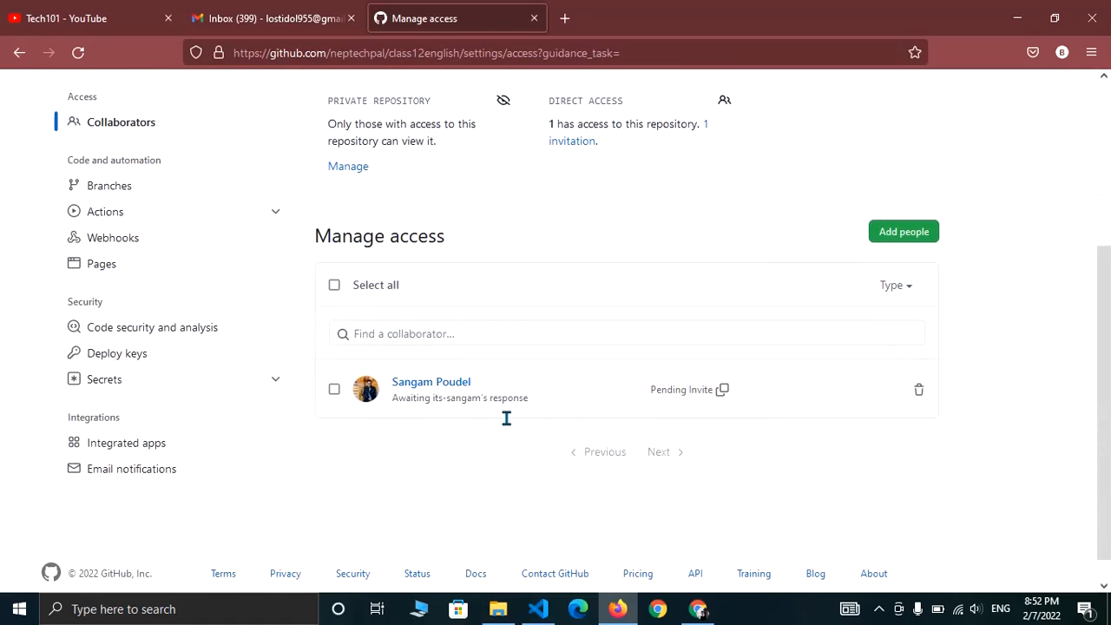
{"action": "mouse_move", "coordinate": [521, 467]}
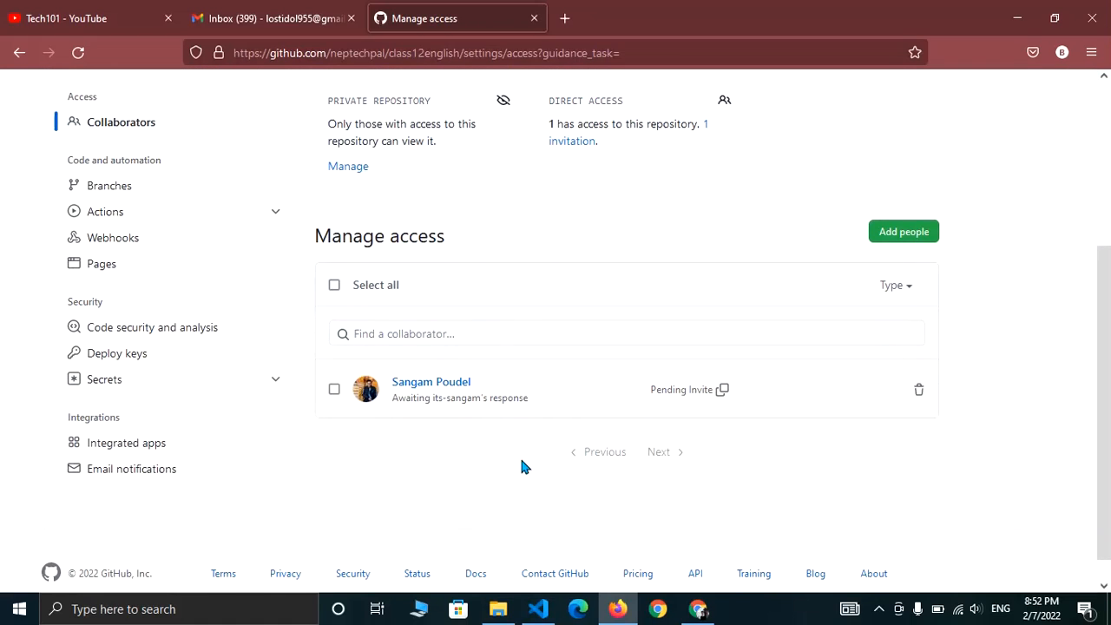
{"action": "mouse_move", "coordinate": [533, 483]}
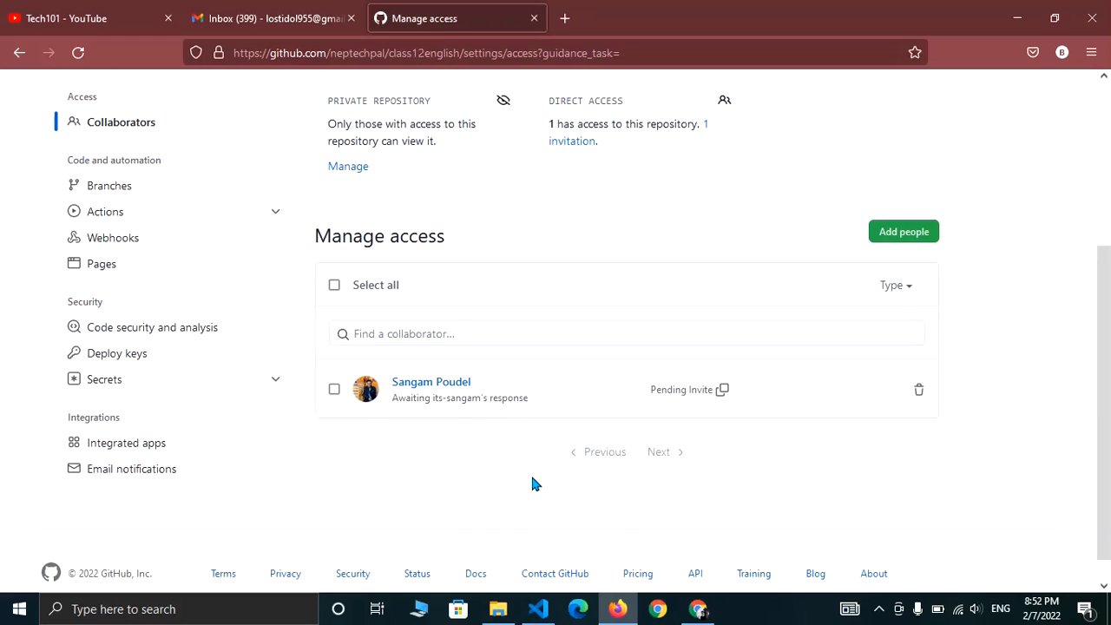
{"action": "mouse_move", "coordinate": [904, 231]}
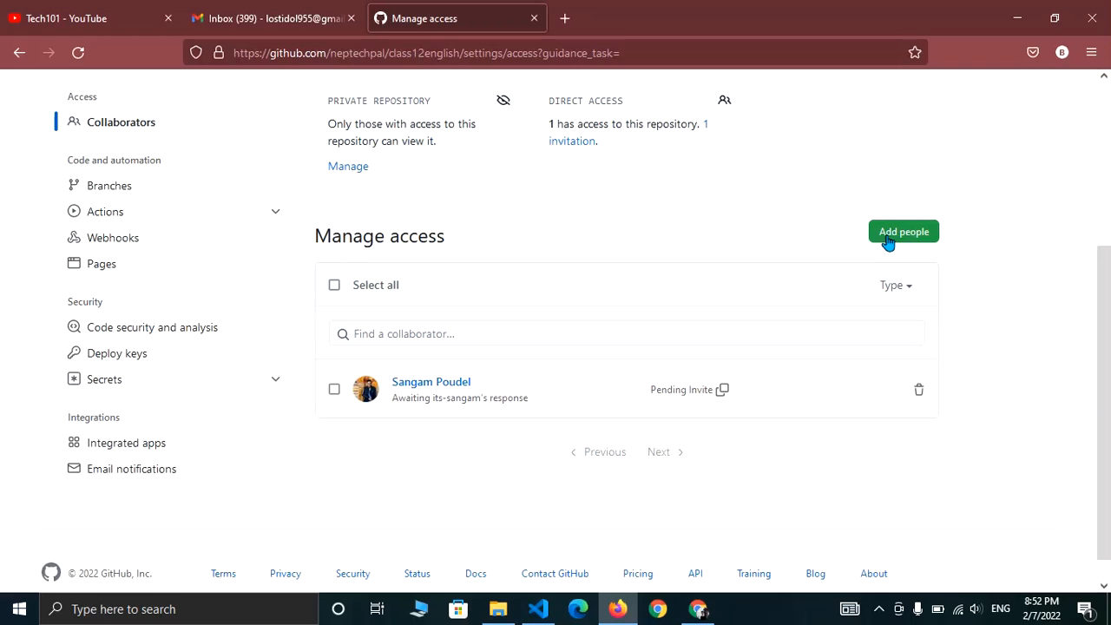
{"action": "left_click", "coordinate": [904, 231]}
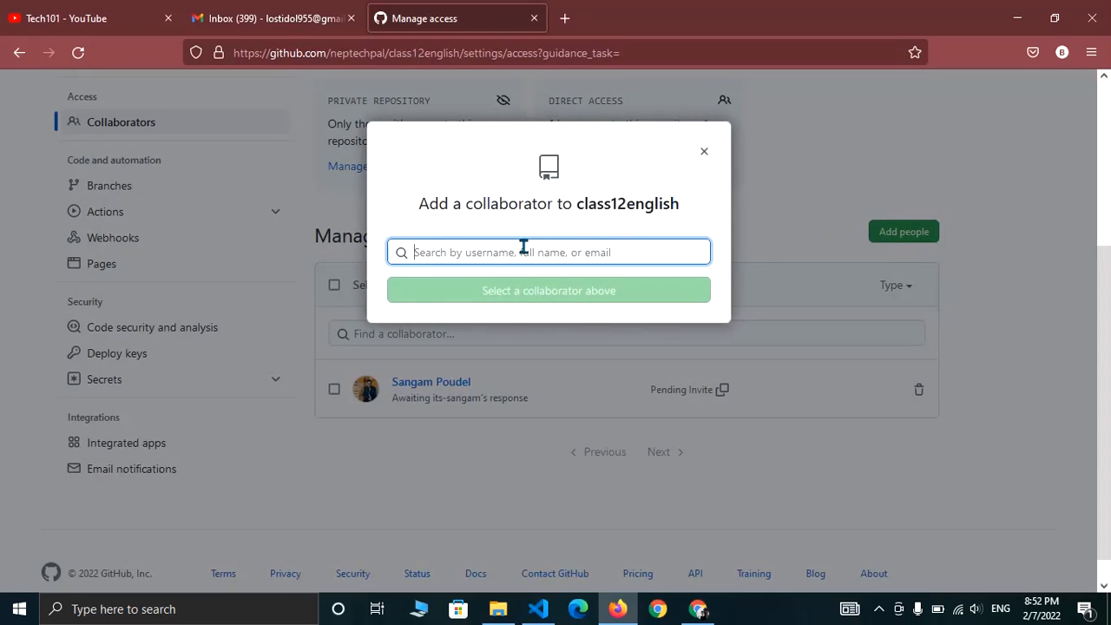
{"action": "mouse_move", "coordinate": [555, 368]}
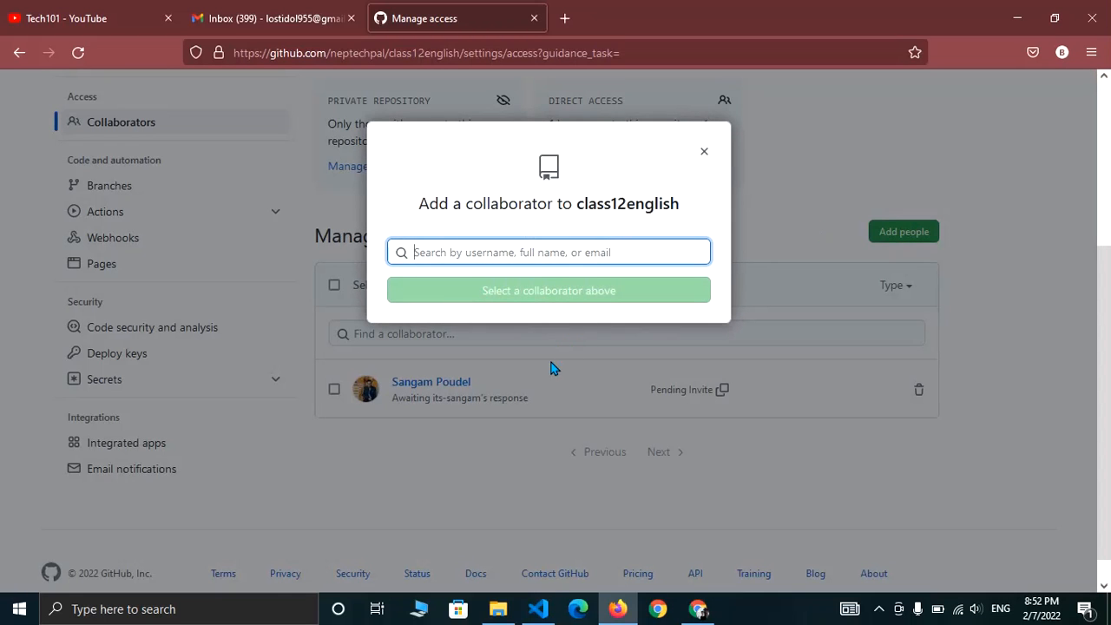
{"action": "left_click", "coordinate": [704, 151]}
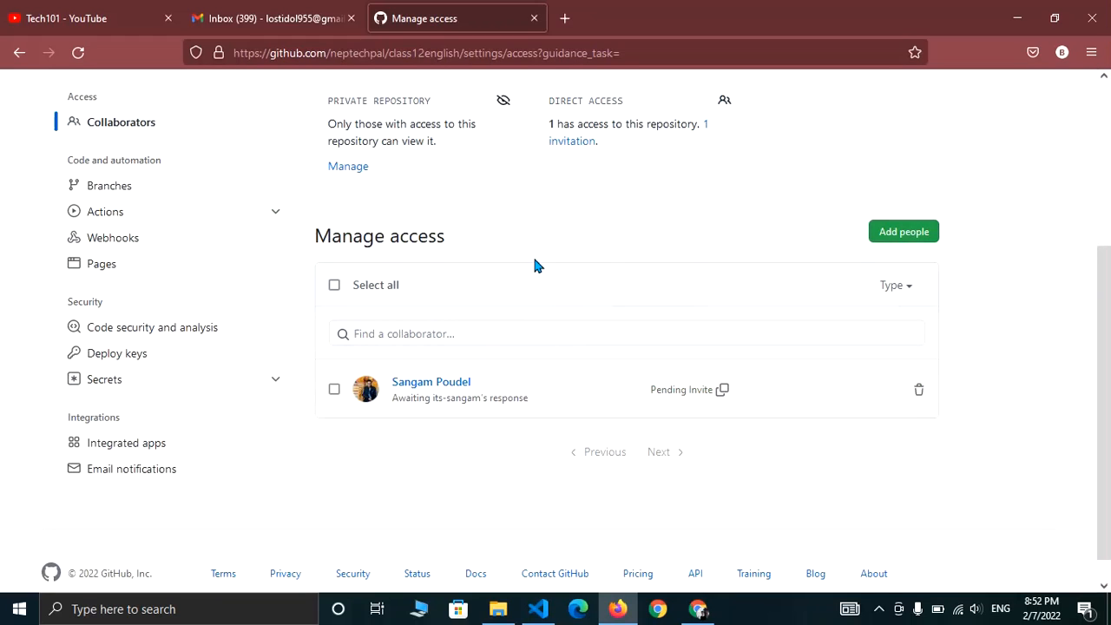
{"action": "mouse_move", "coordinate": [565, 238]}
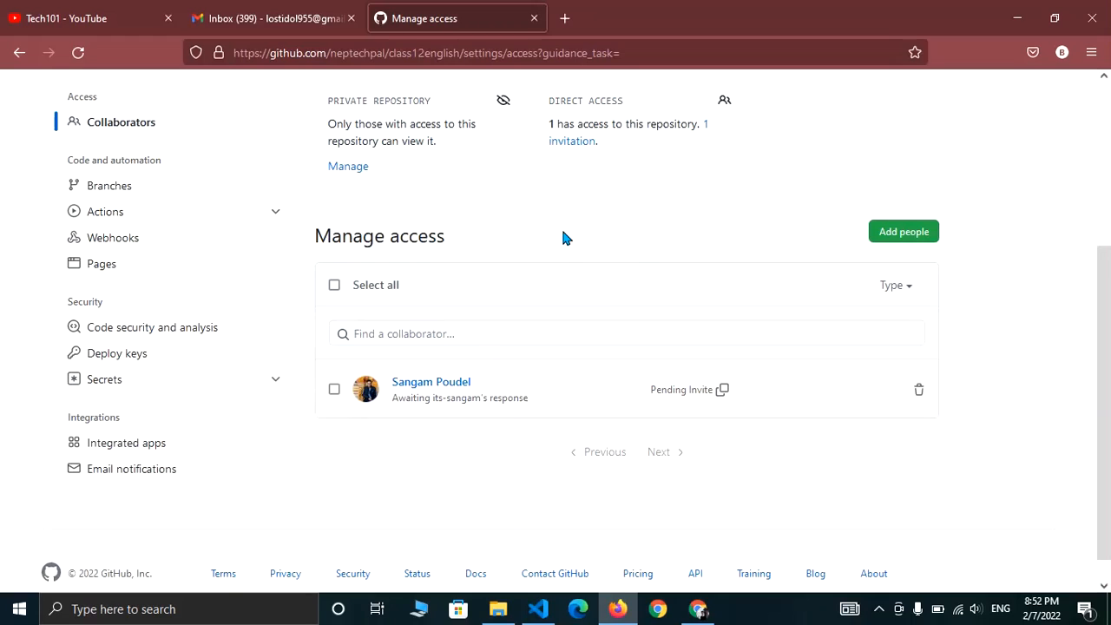